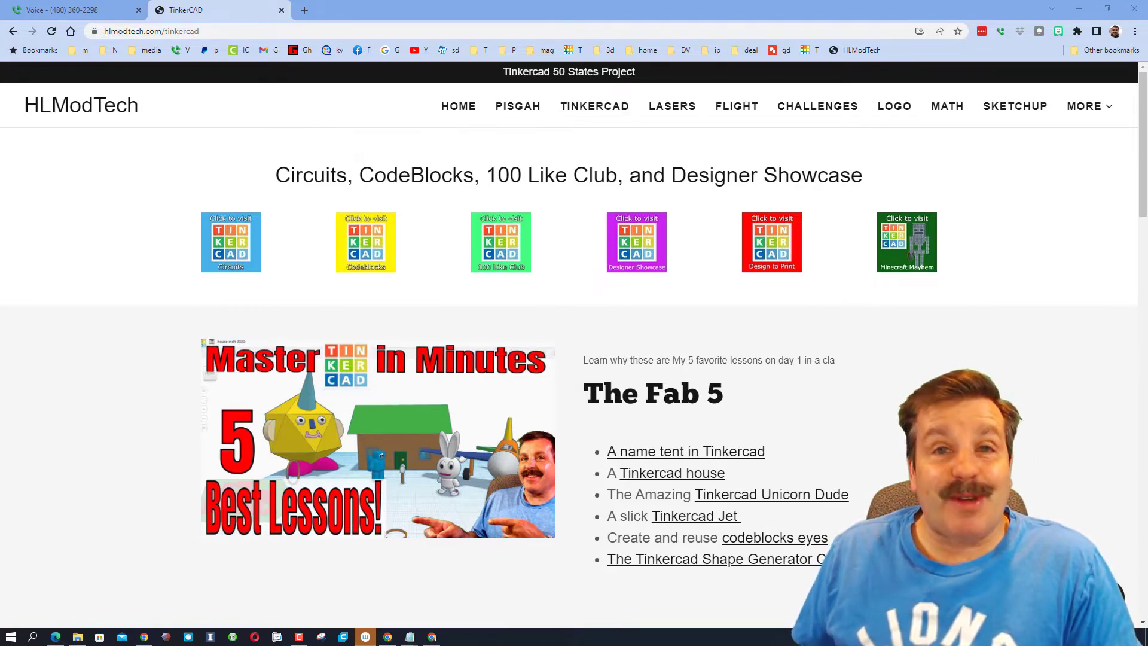
{"action": "mouse_move", "coordinate": [162, 444]}
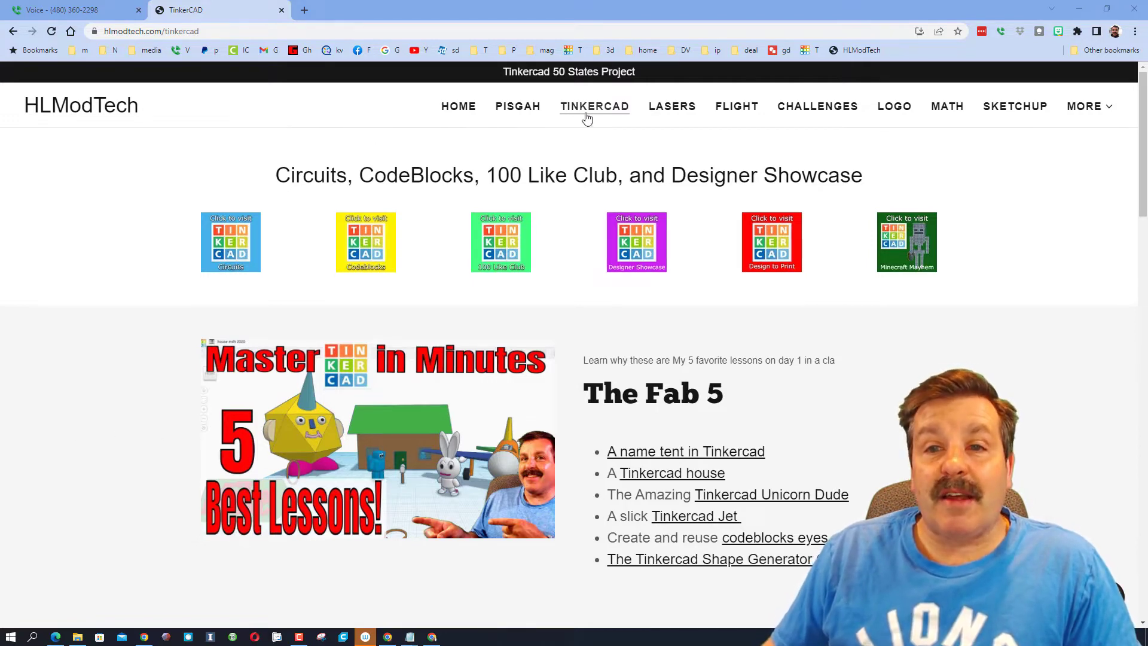
Scroll down the TinkerHUNT 27 design page toward the preview carousel.
{"action": "scroll", "scroll_direction": "down", "scroll_amount": 3}
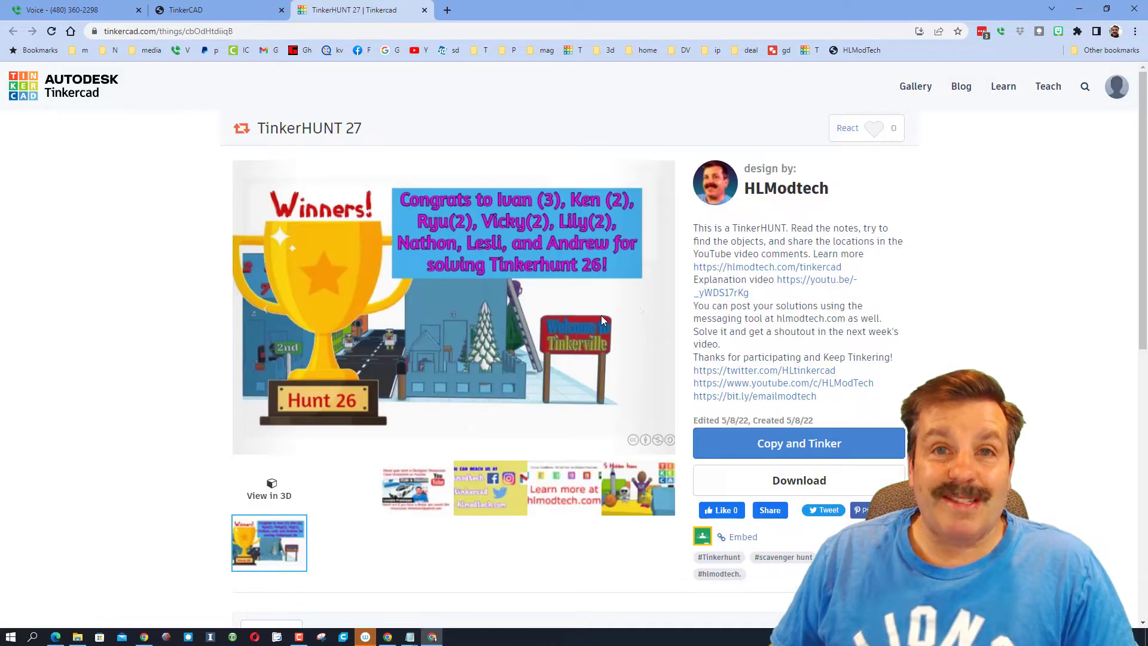
{"action": "mouse_move", "coordinate": [583, 367]}
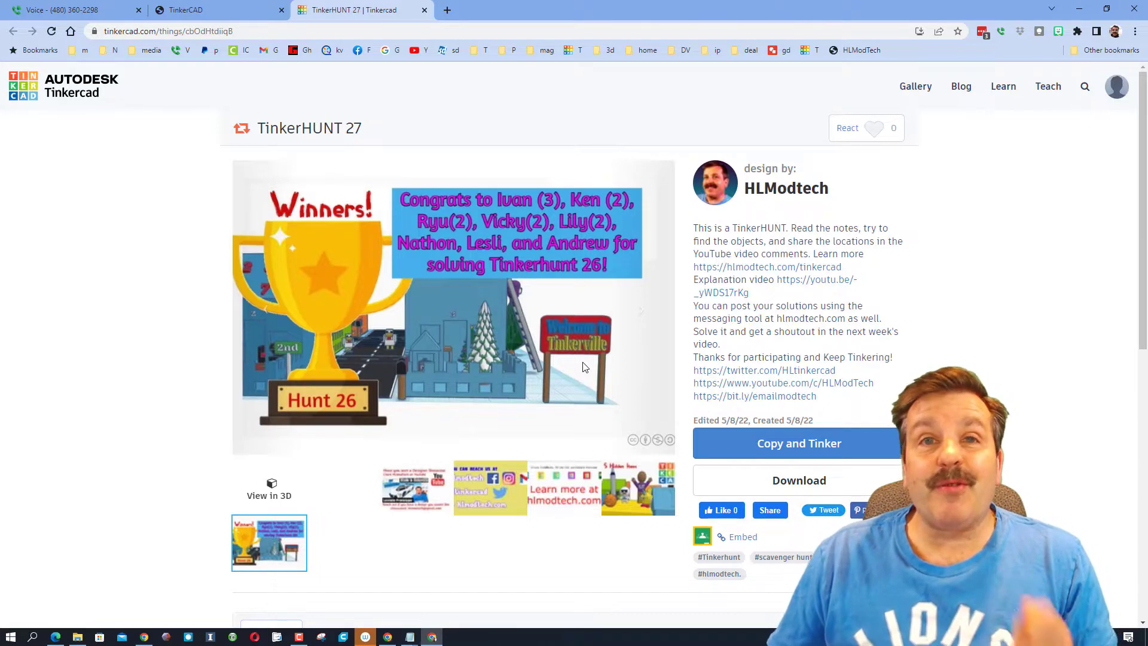
{"action": "mouse_move", "coordinate": [562, 373]}
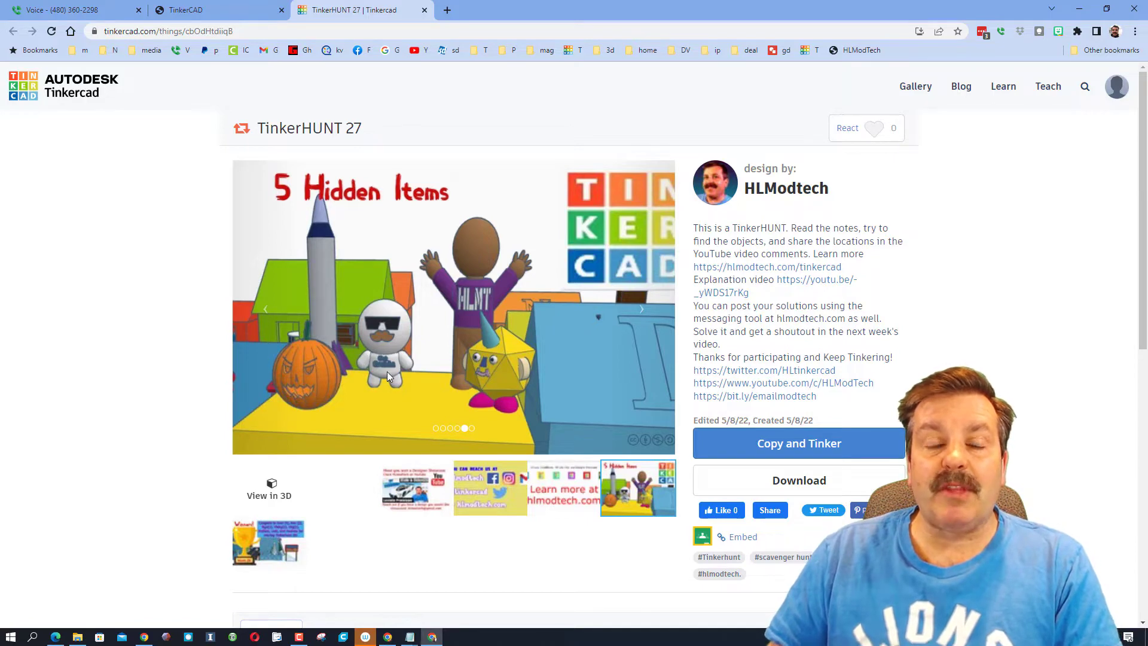
{"action": "mouse_move", "coordinate": [474, 264]}
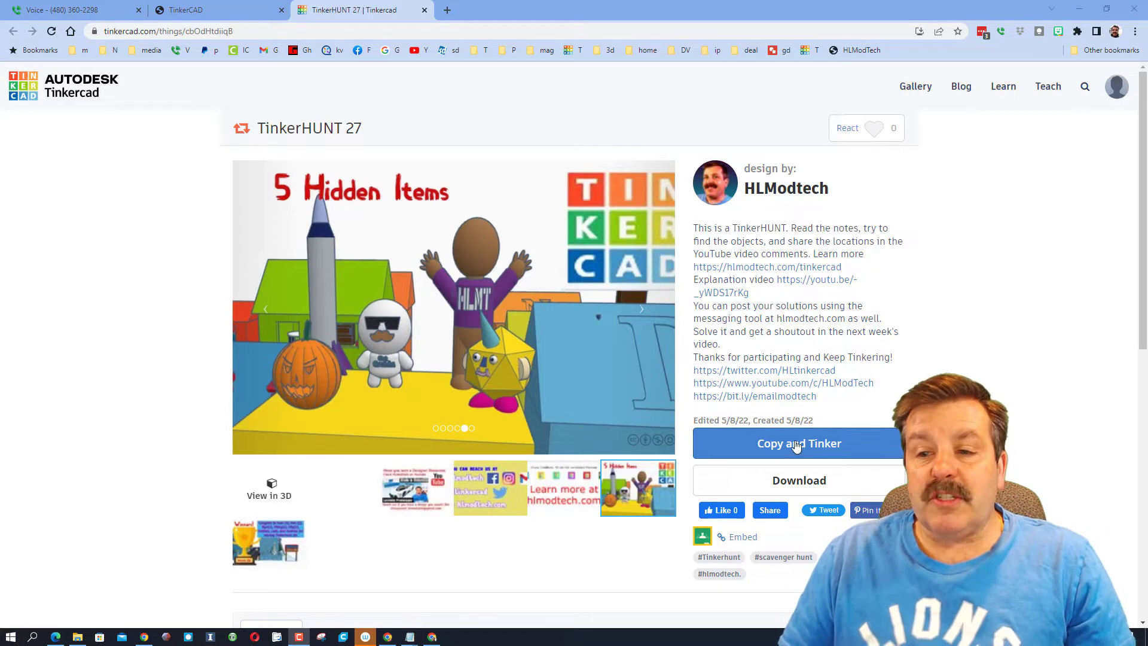
Choose Copy and Tinker to load an editable Copy of TinkerHUNT 27 in the editor.
{"action": "left_click", "coordinate": [798, 442]}
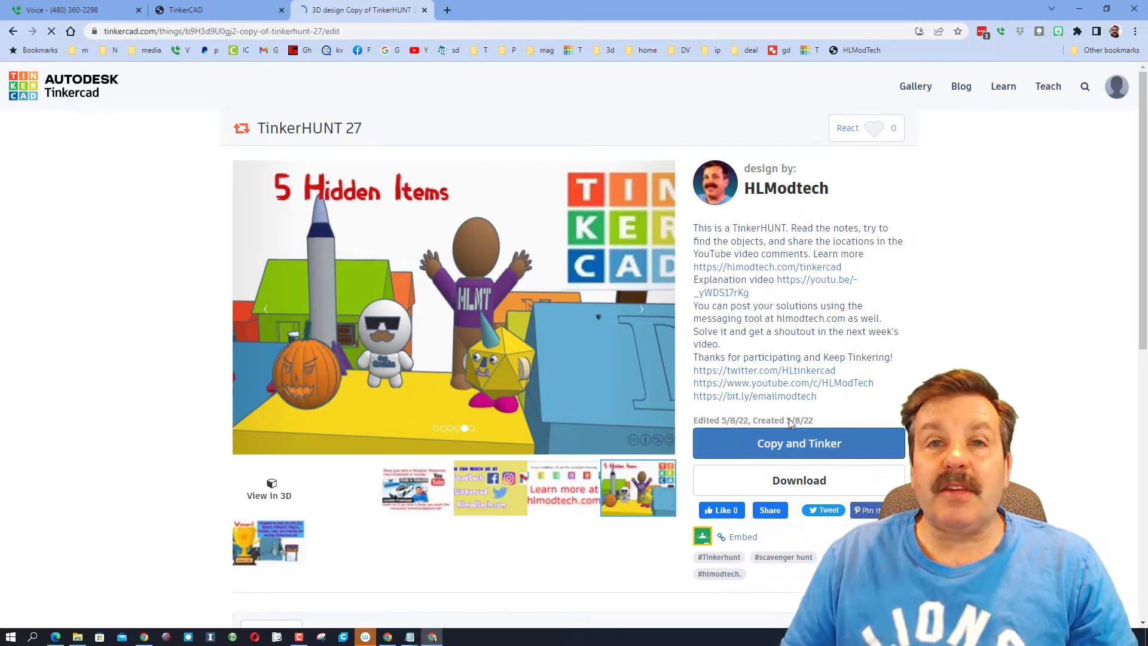
{"action": "left_click", "coordinate": [798, 443]}
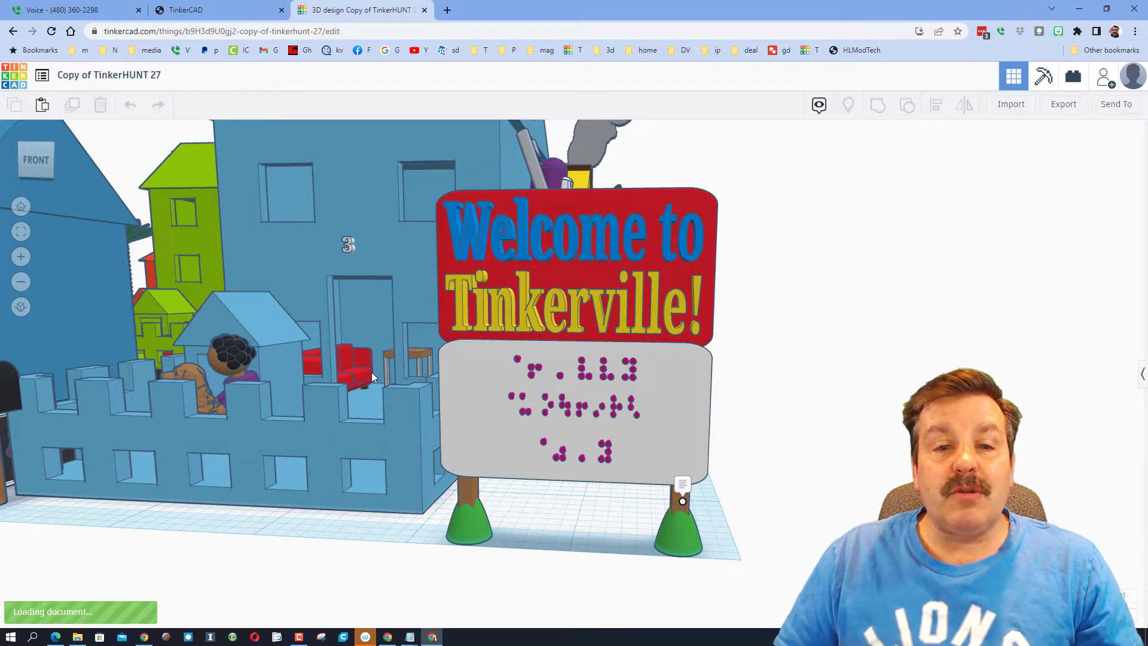
Select the red couch in the blue house and remove it to see behind.
{"action": "left_click", "coordinate": [400, 359]}
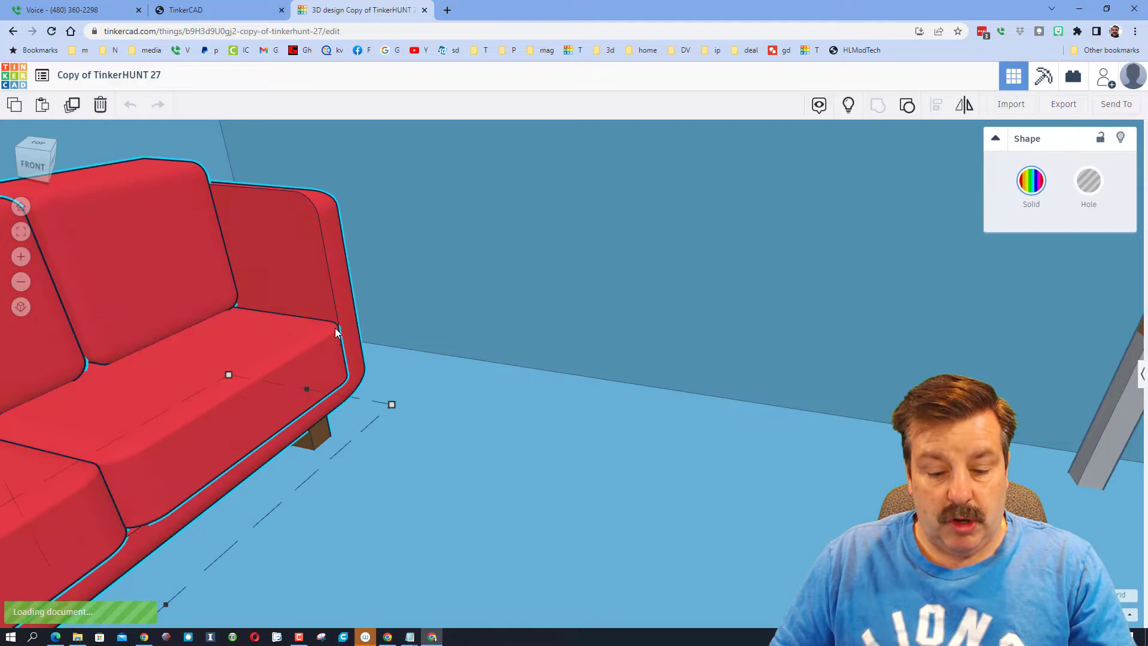
{"action": "key", "text": "Delete"}
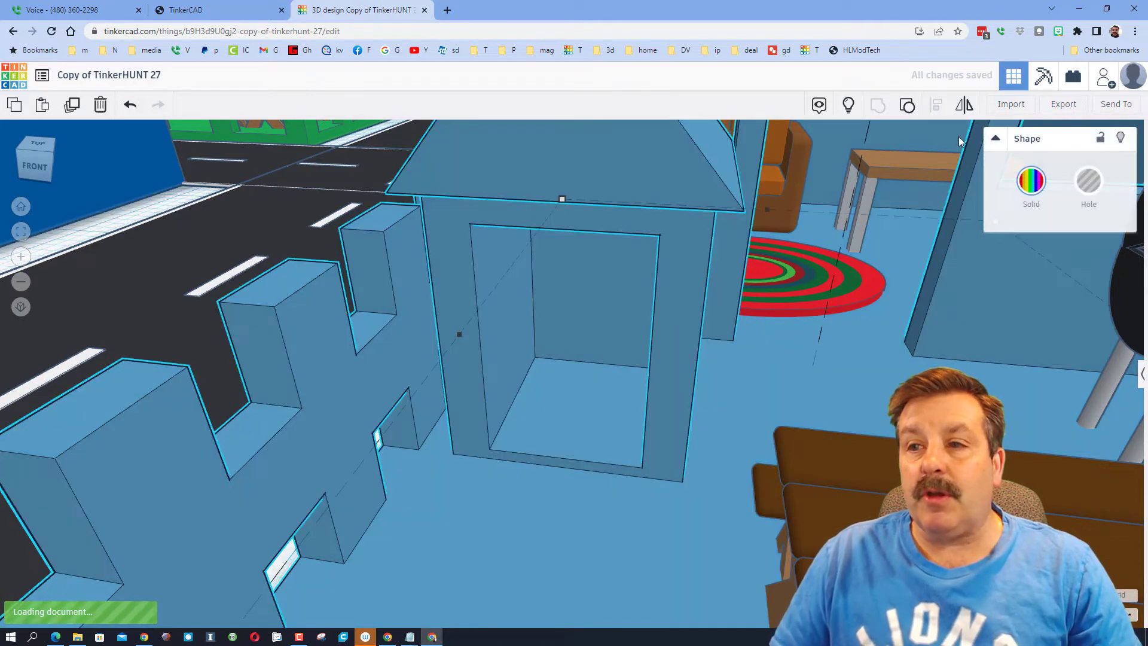
Switch to a top view of Tinkerville with the T shortcut.
{"action": "key", "text": "t"}
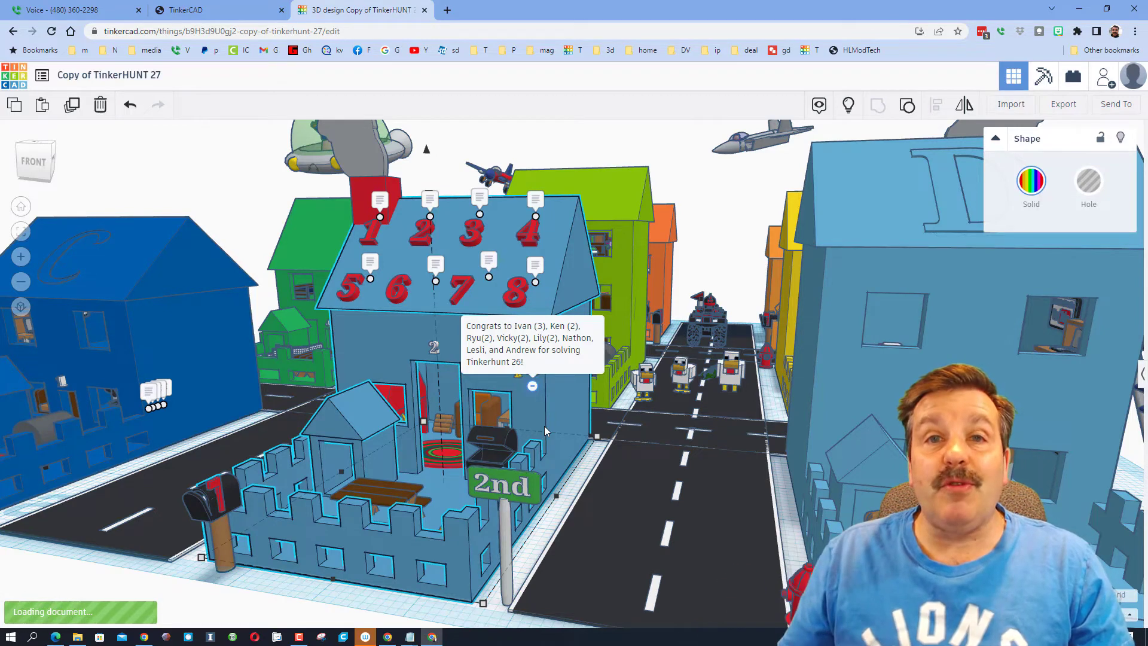
Return to the HLModTech Tinkercad tab and reach the numbered TinkerHUNT links.
{"action": "left_click", "coordinate": [197, 9]}
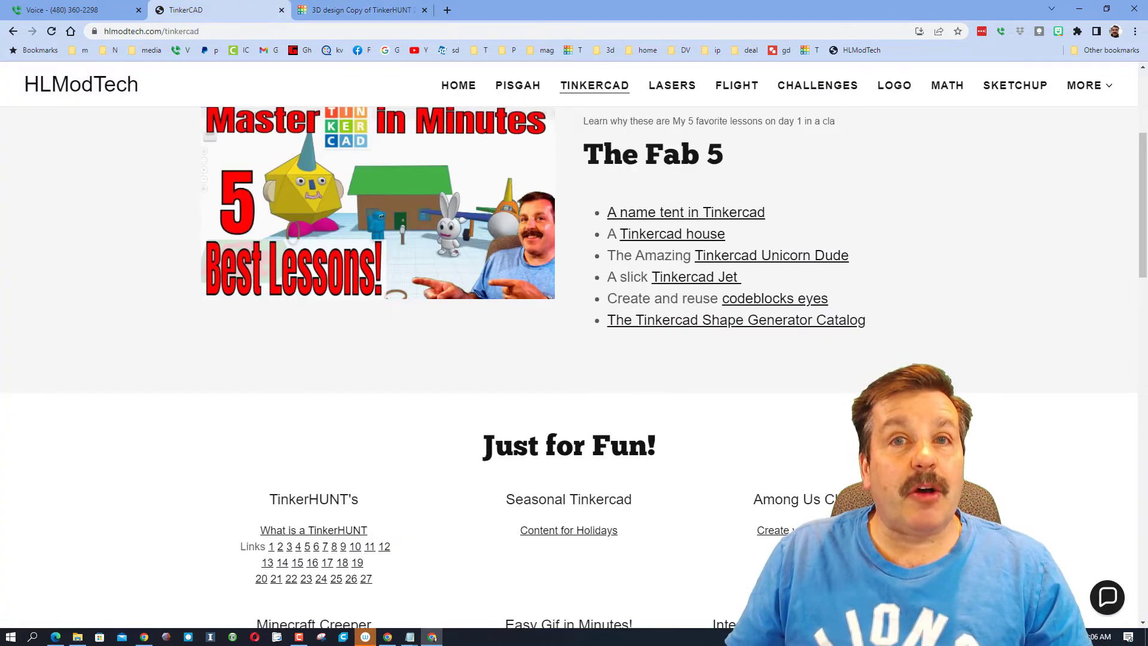
{"action": "left_click", "coordinate": [1107, 595]}
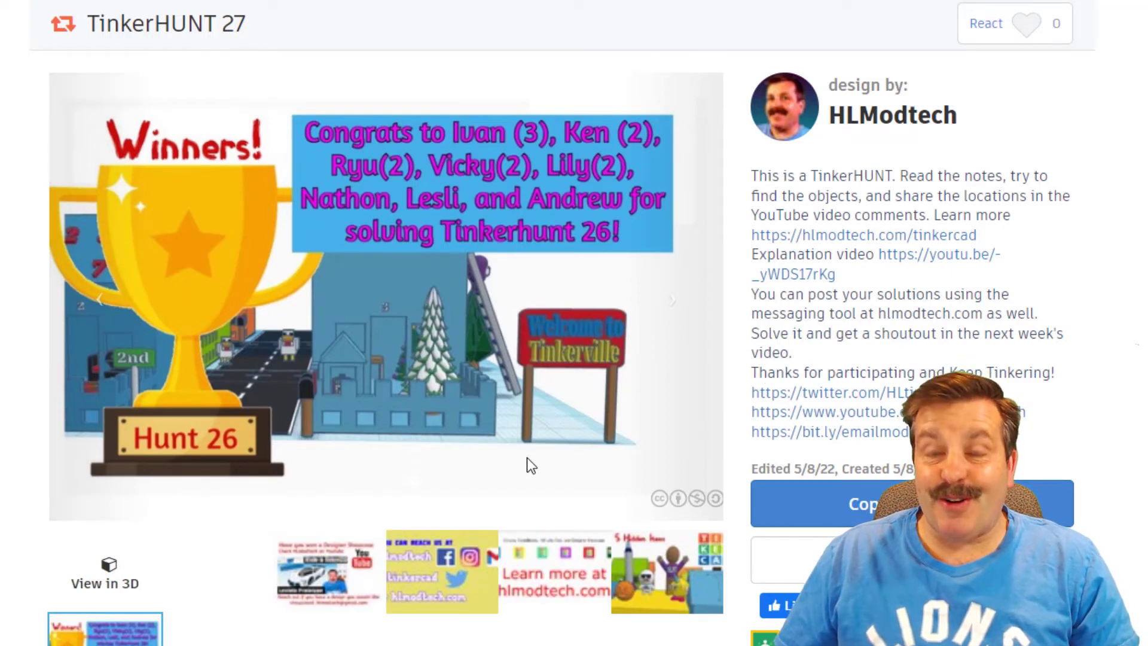
{"action": "mouse_move", "coordinate": [588, 481]}
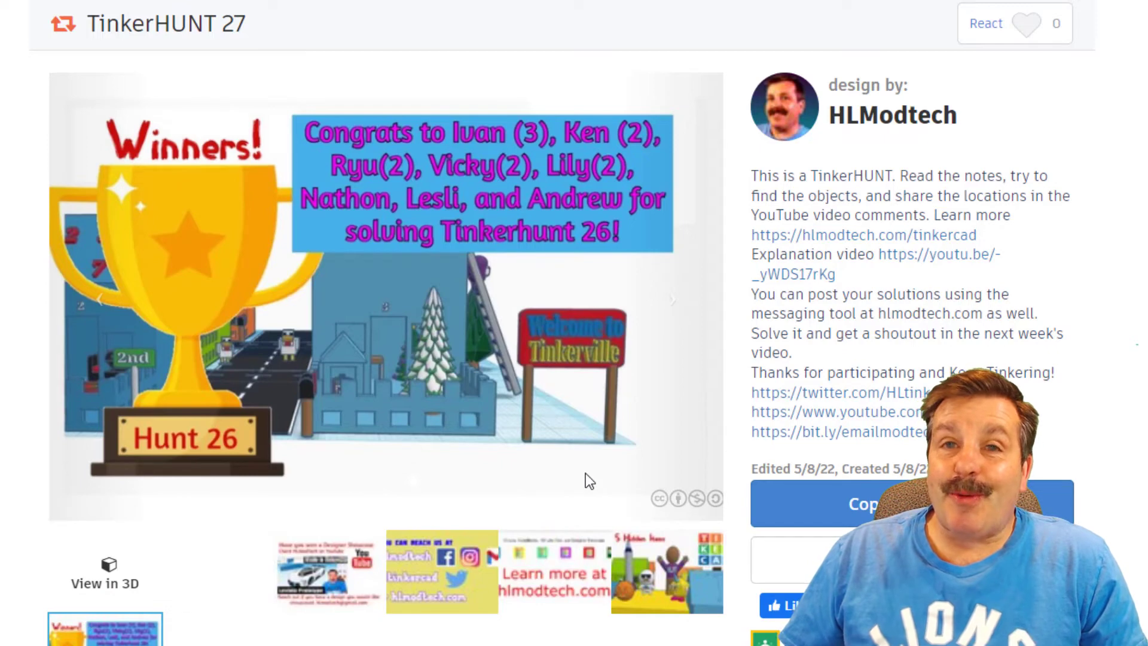